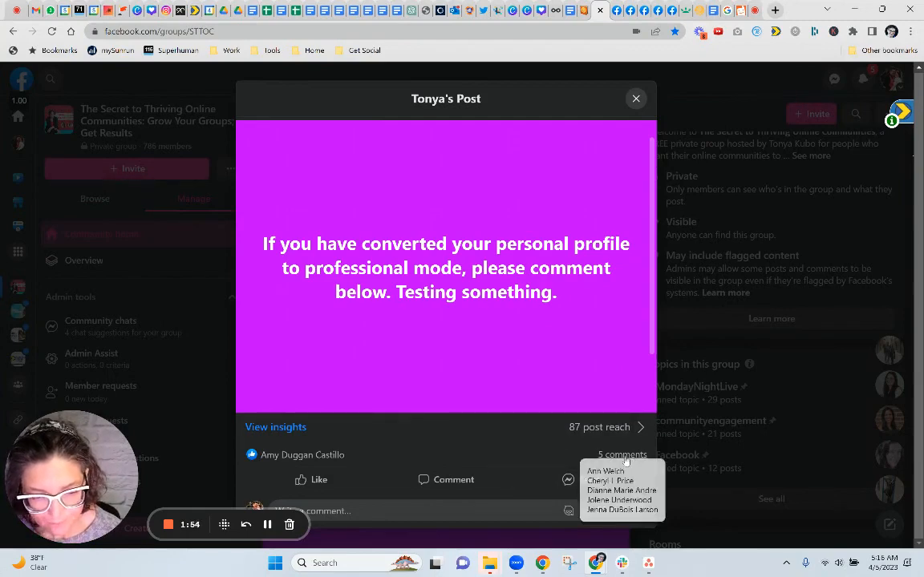
Scroll down through the comment thread of the GroupTrack CRM member's post.
scroll("down", 3)
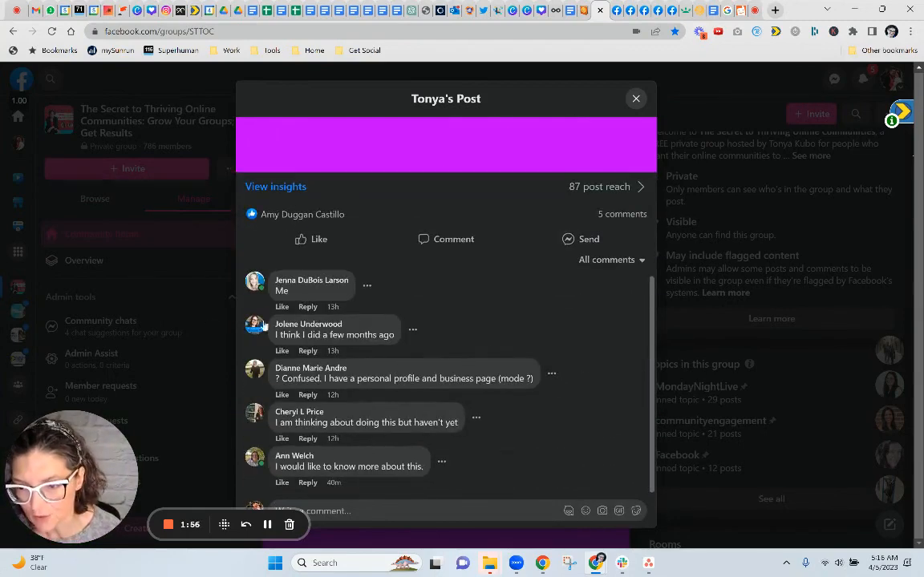
mouse_move(312, 279)
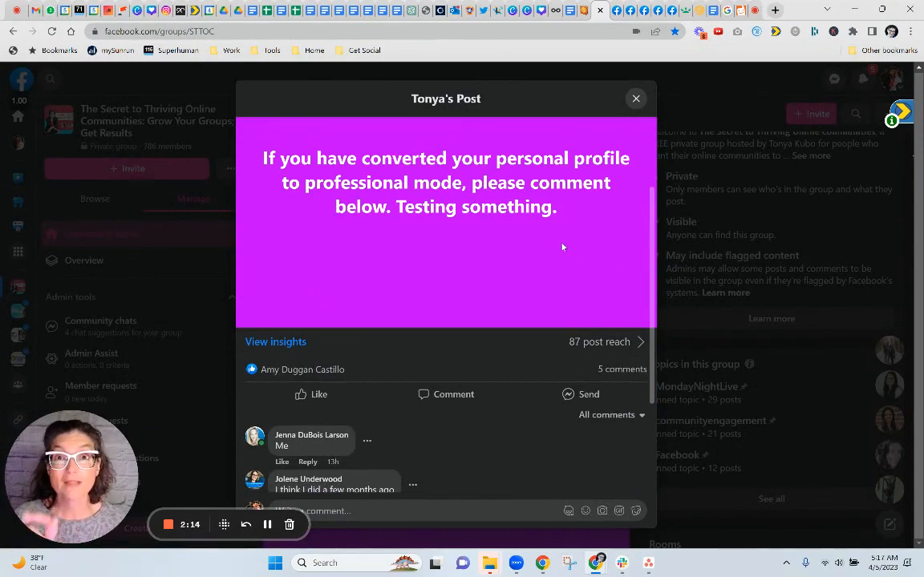
mouse_move(568, 251)
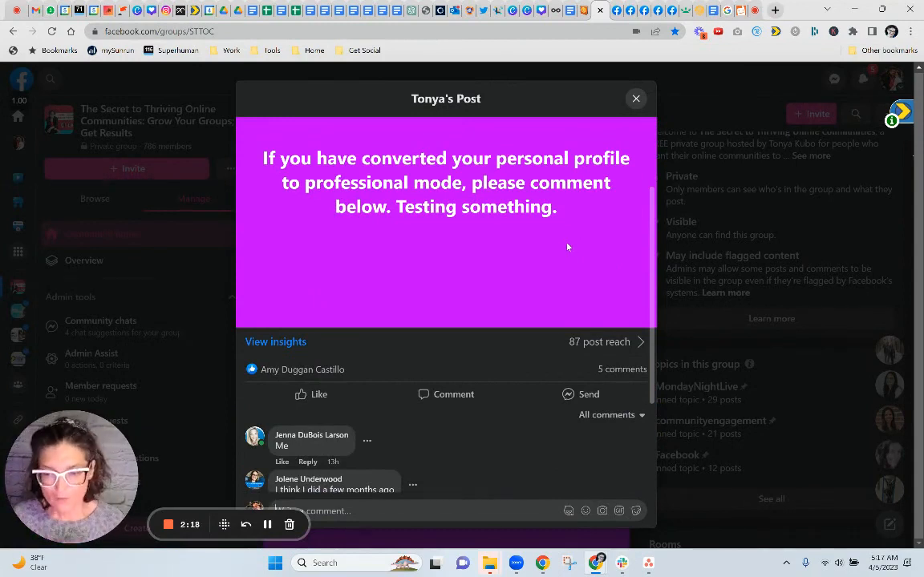
scroll("down", 3)
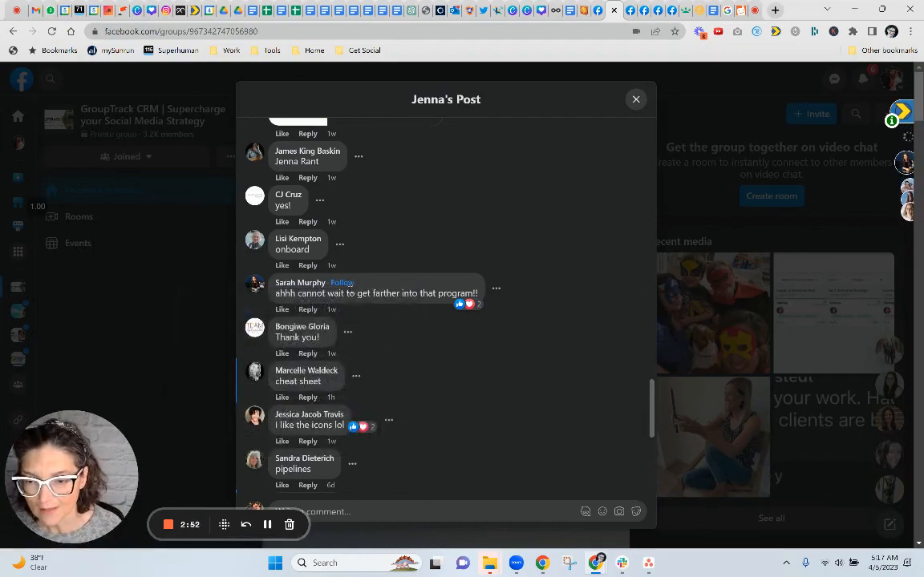
mouse_move(300, 283)
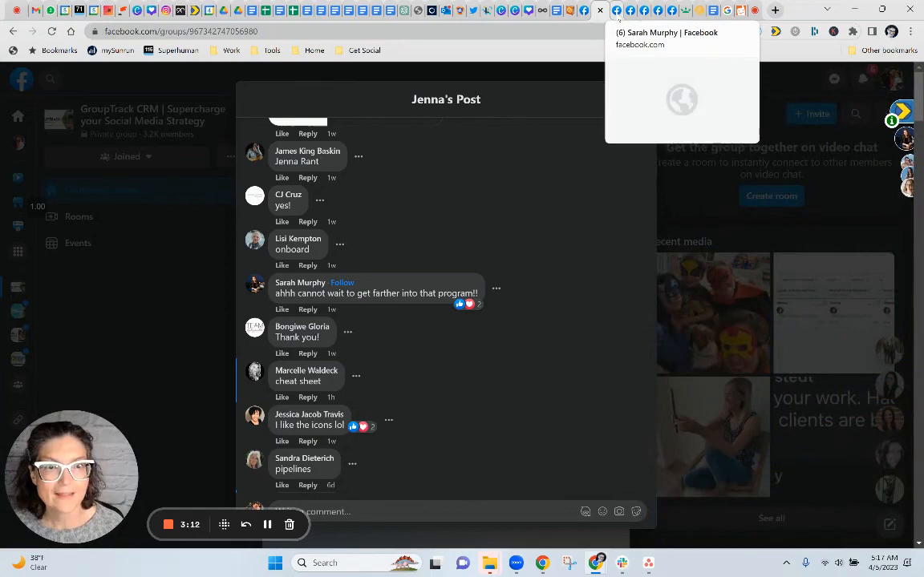
left_click(300, 283)
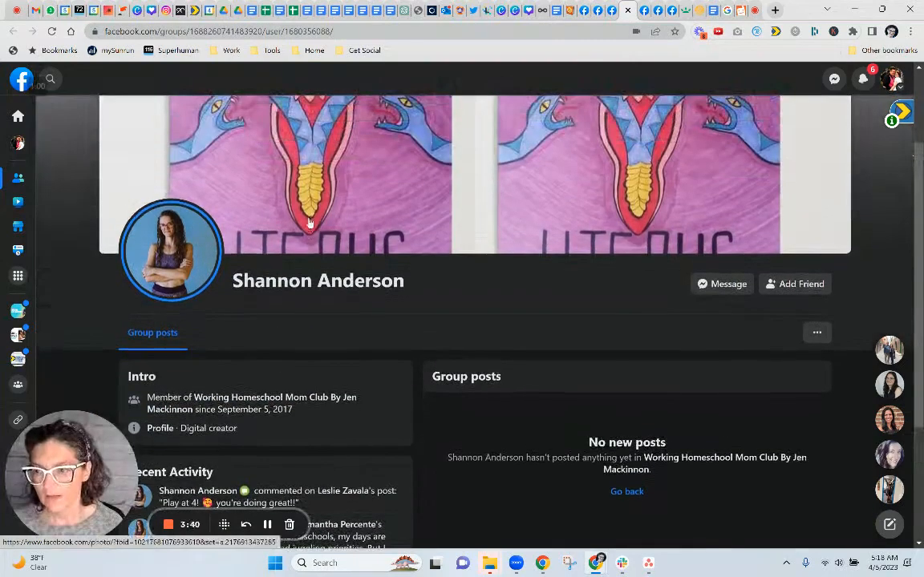
scroll("down", 3)
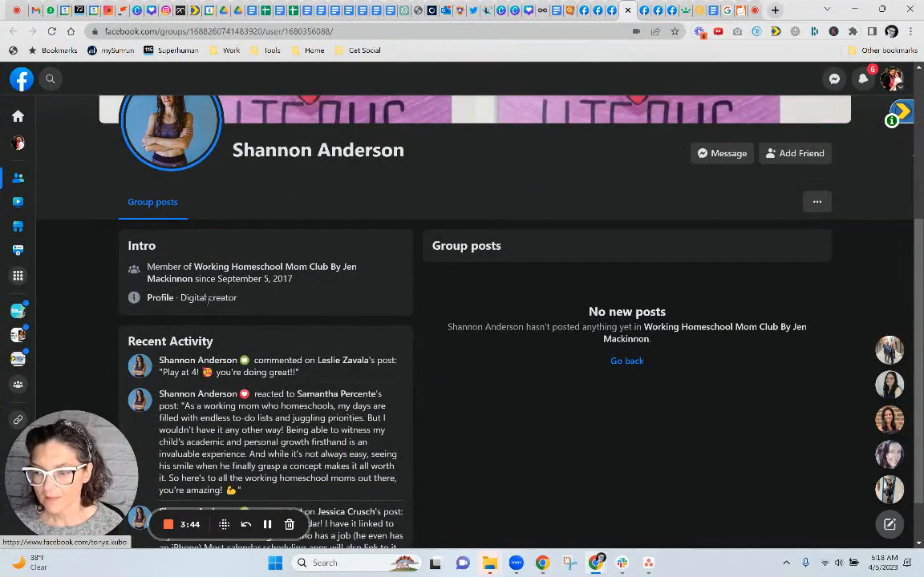
type("jenna la")
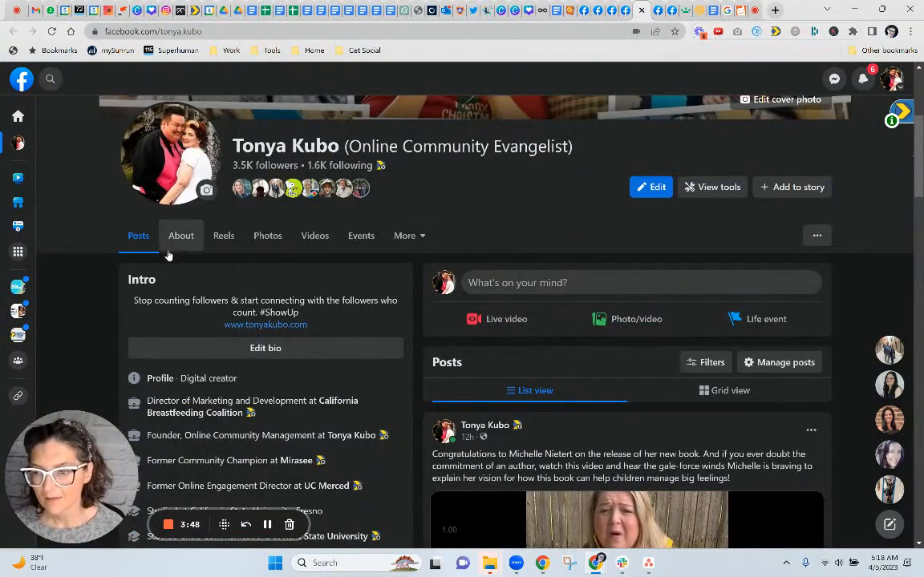
scroll("down", 3)
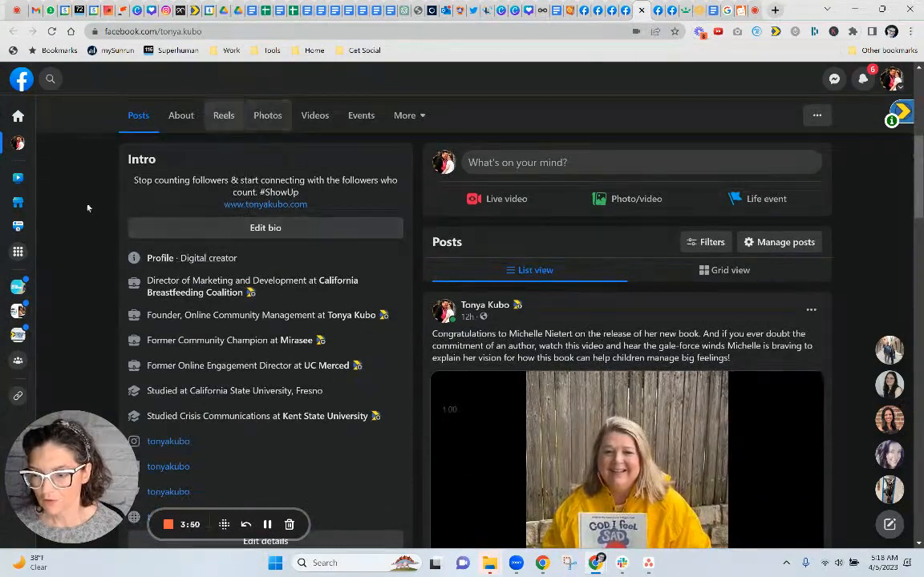
mouse_move(642, 9)
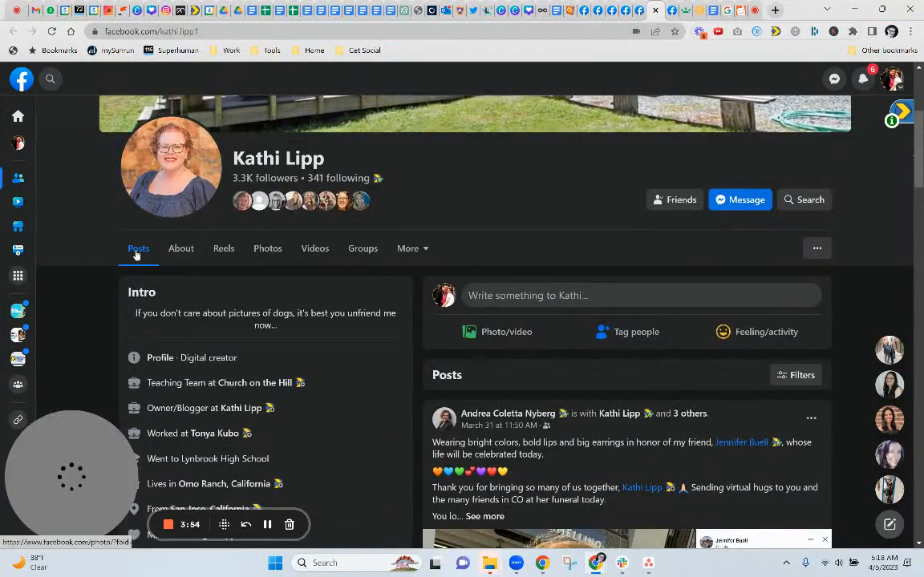
scroll("down", 3)
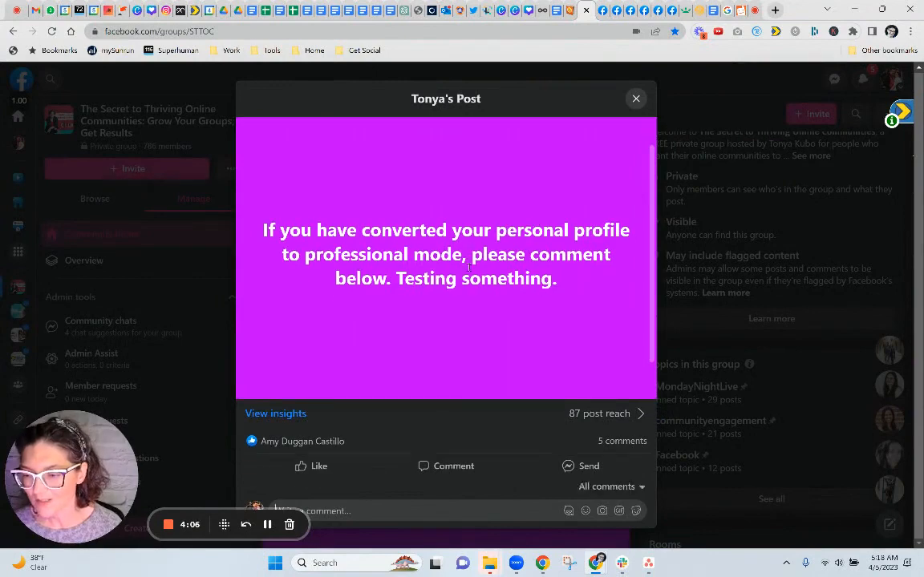
scroll("down", 3)
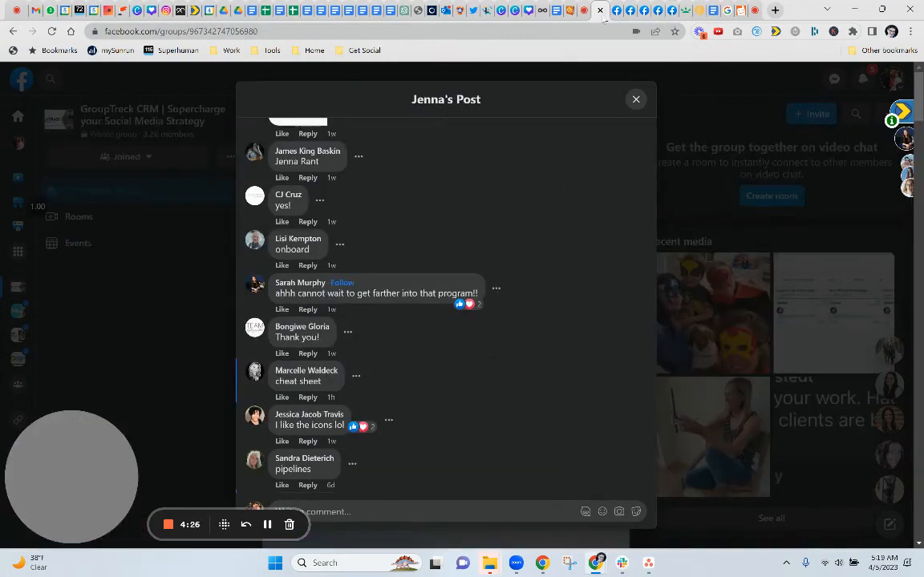
mouse_move(299, 282)
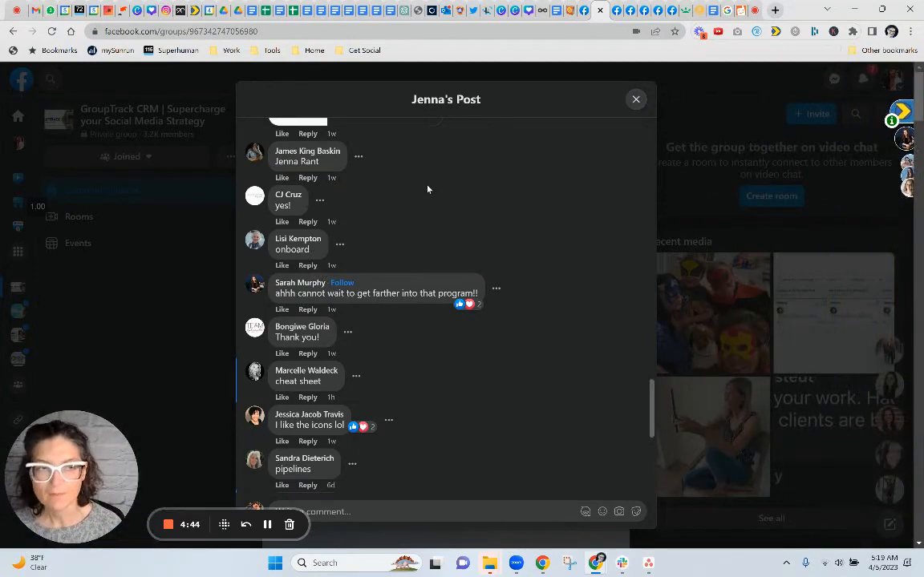
mouse_move(436, 169)
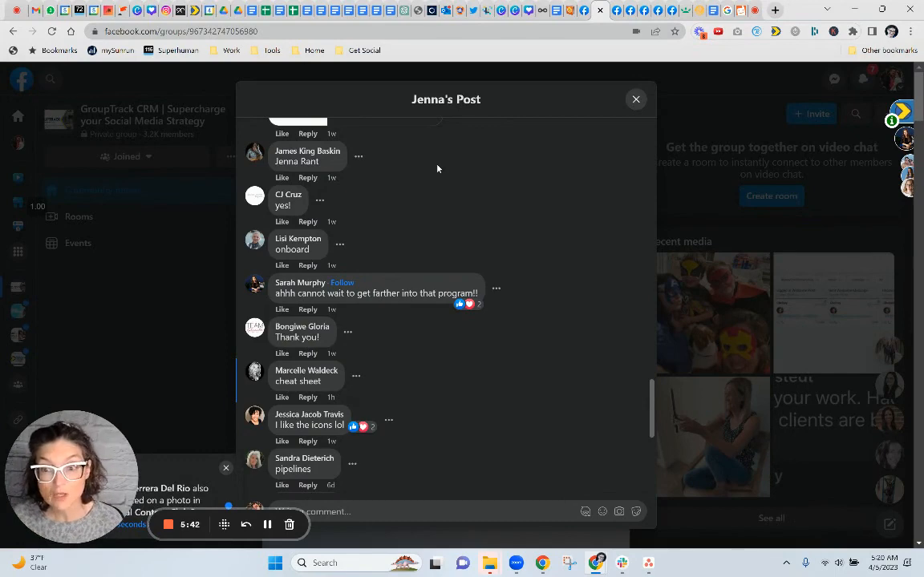
mouse_move(468, 164)
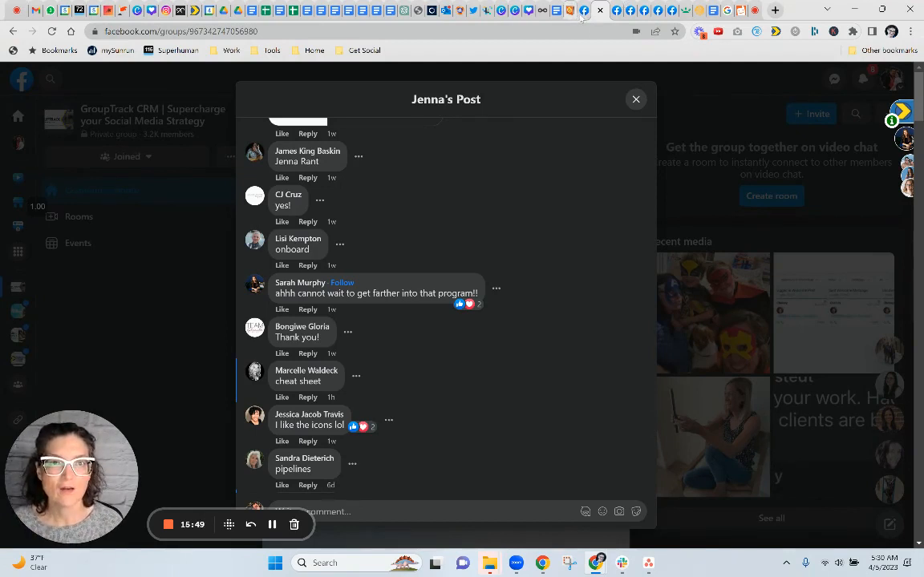
mouse_move(584, 10)
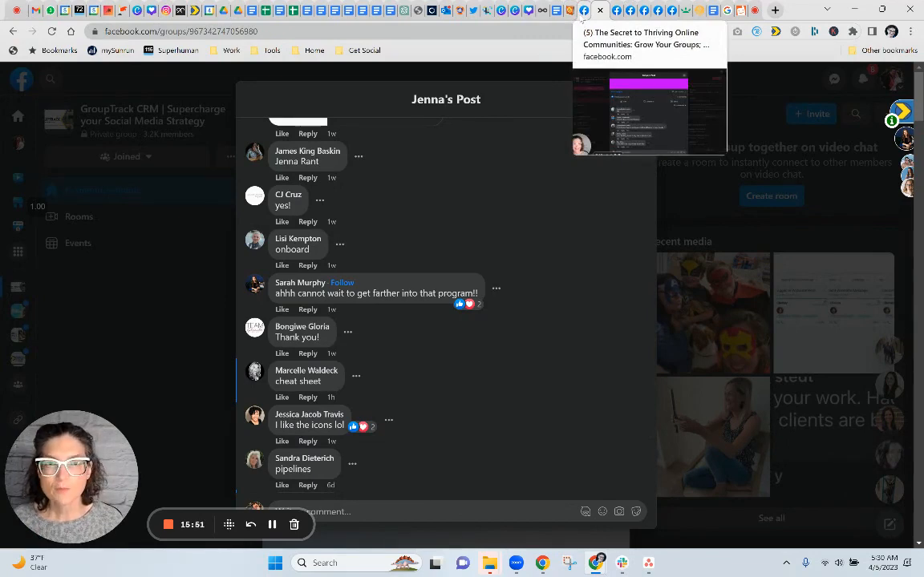